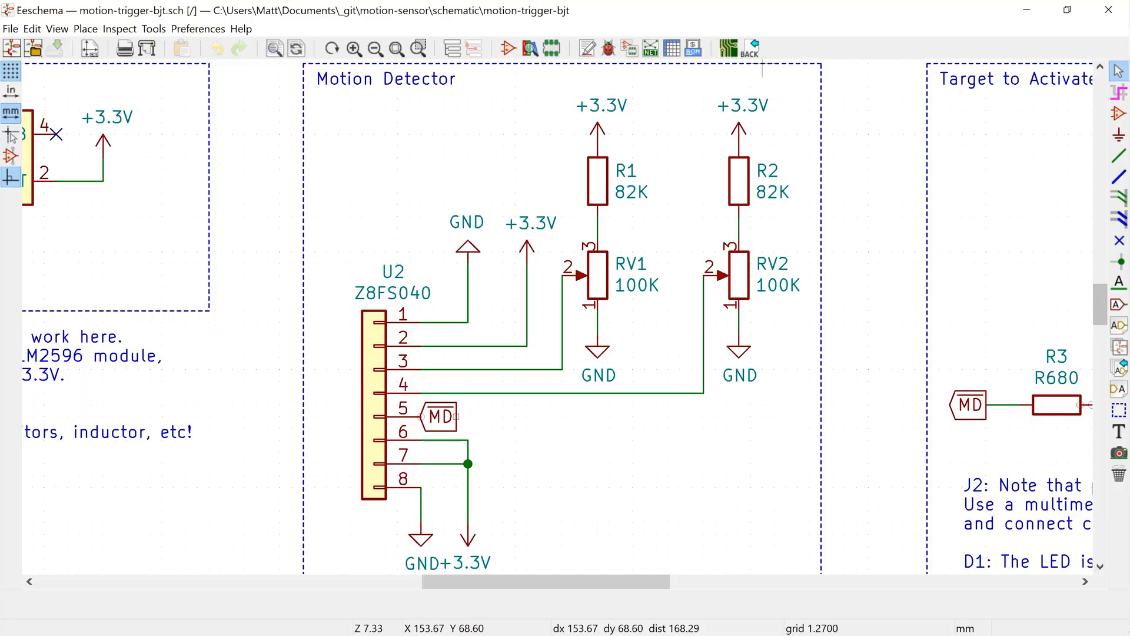
mouse_move(879, 100)
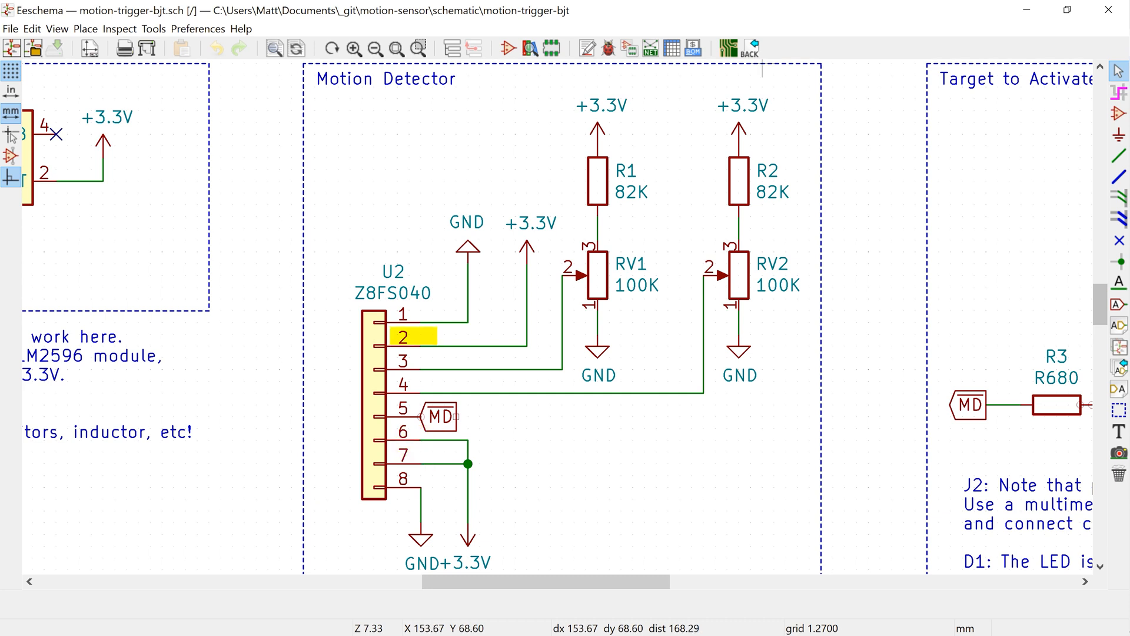
mouse_move(880, 99)
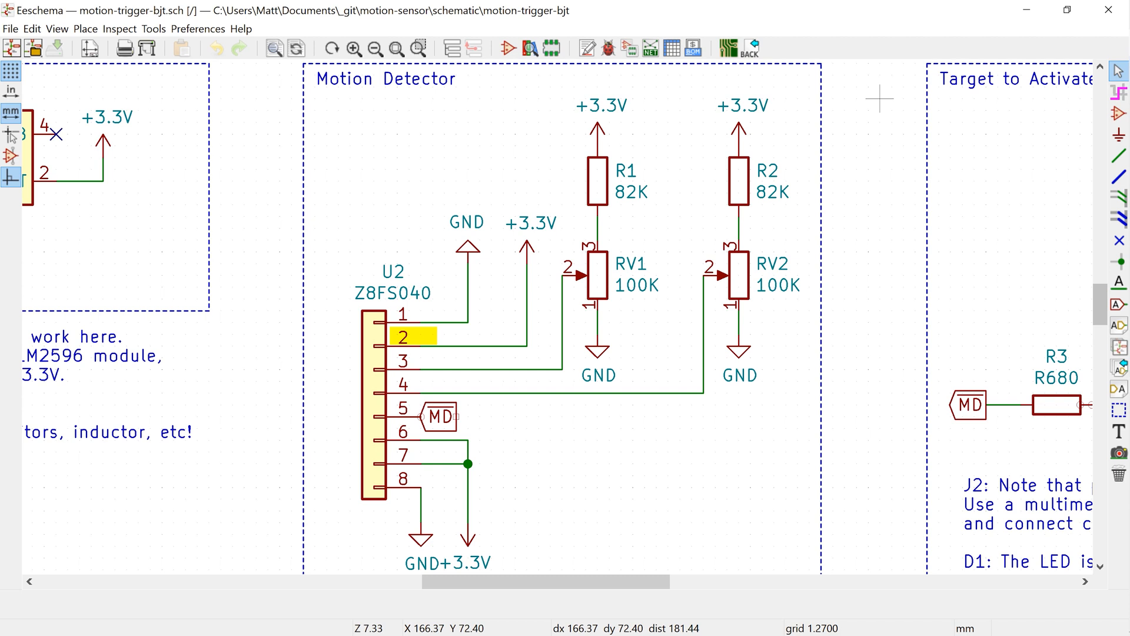
mouse_move(402, 432)
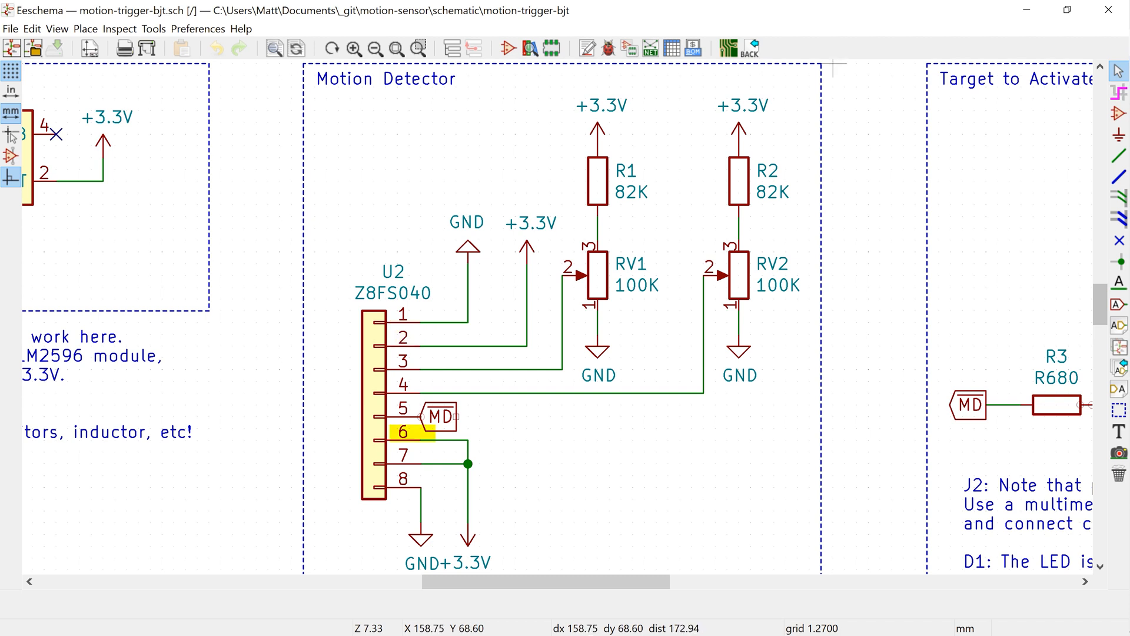
mouse_move(879, 99)
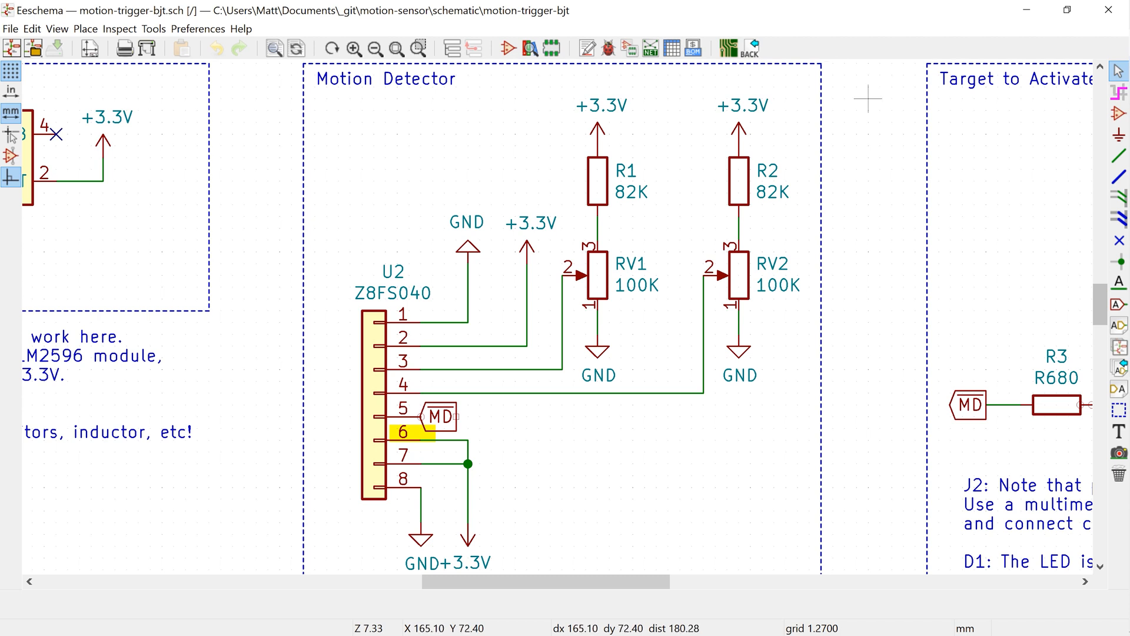
mouse_move(403, 455)
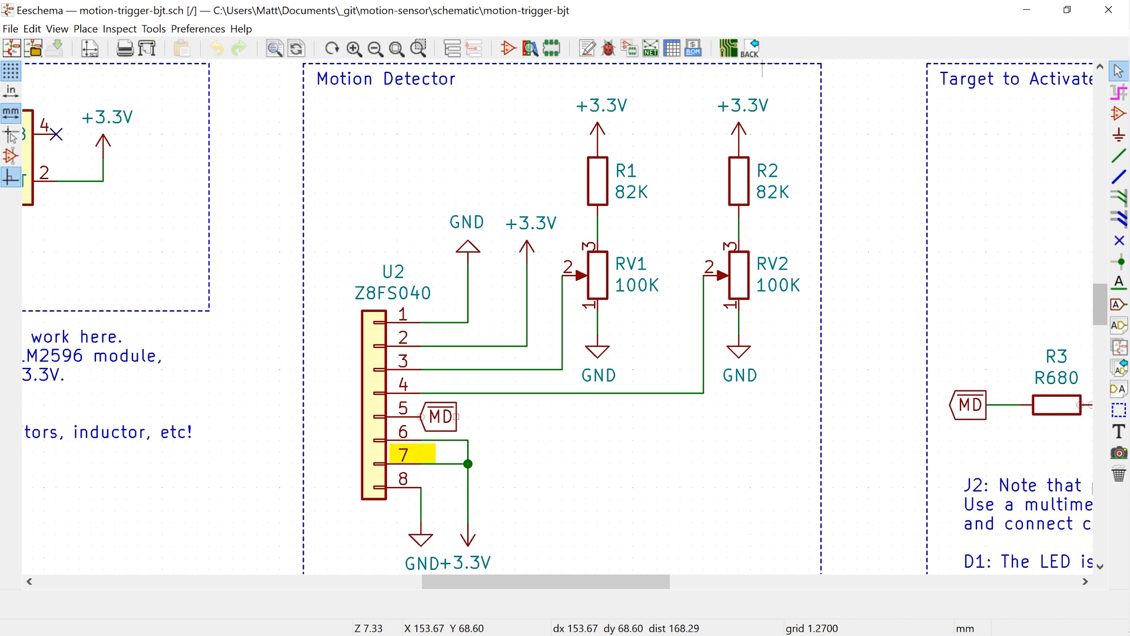
mouse_move(879, 99)
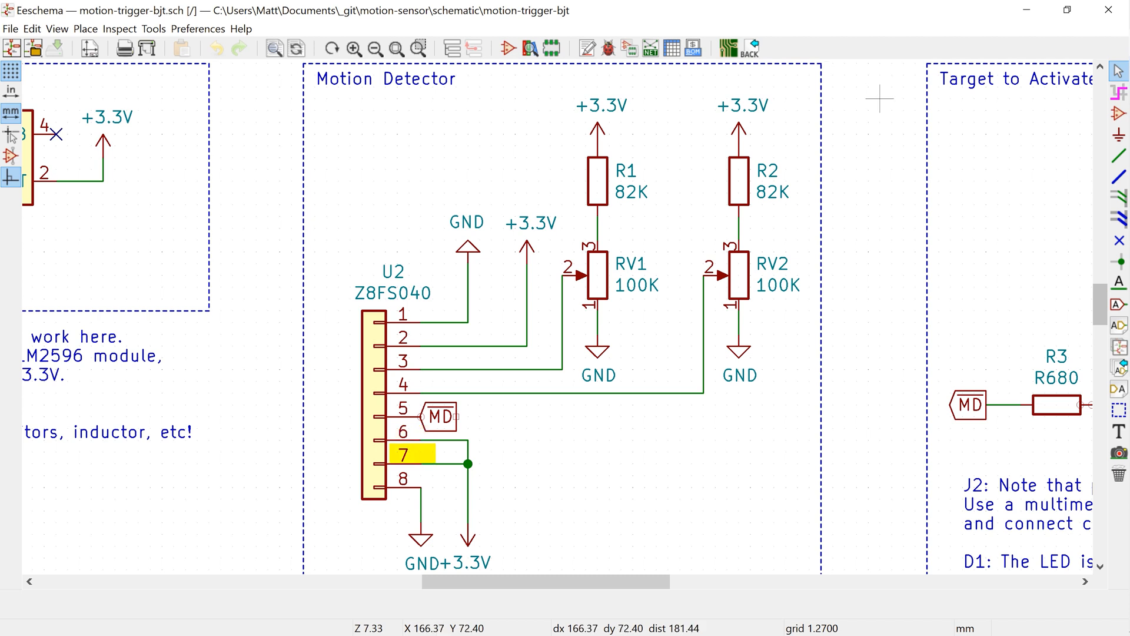